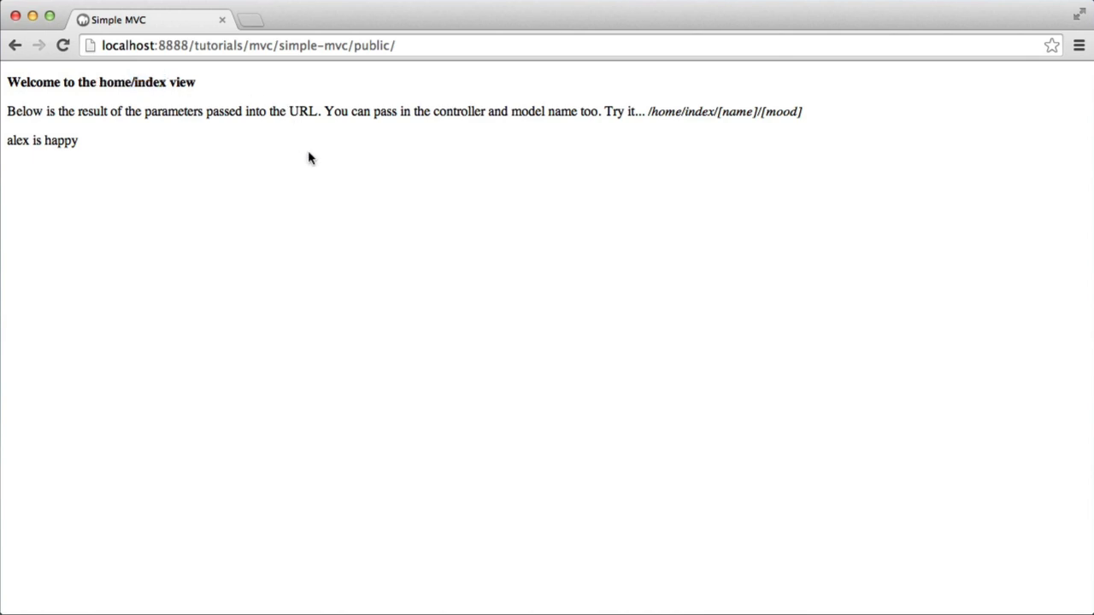
mouse_move(317, 166)
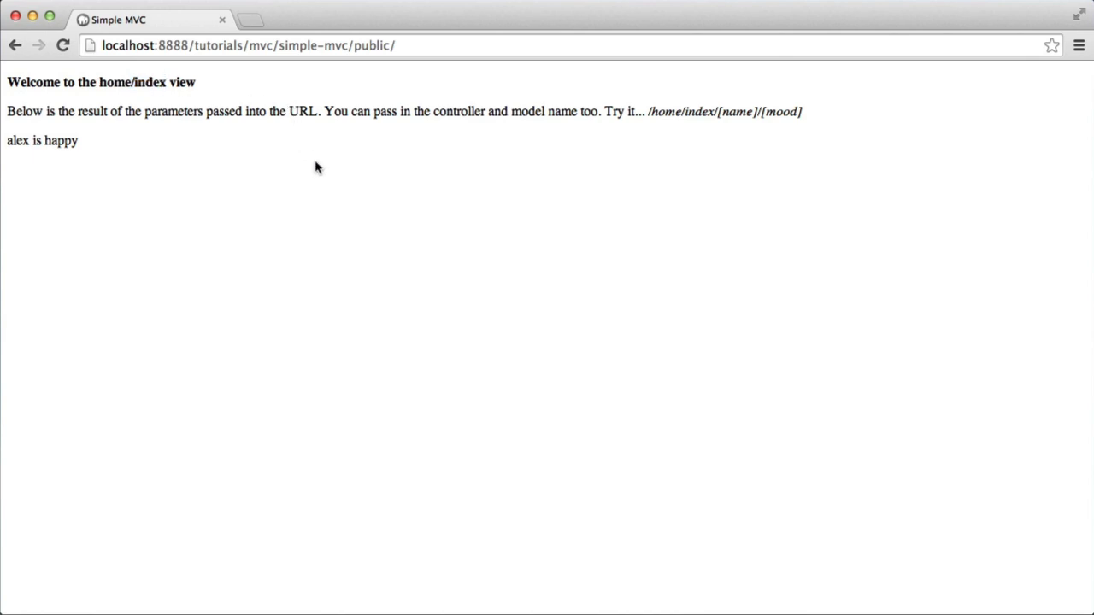
mouse_move(347, 142)
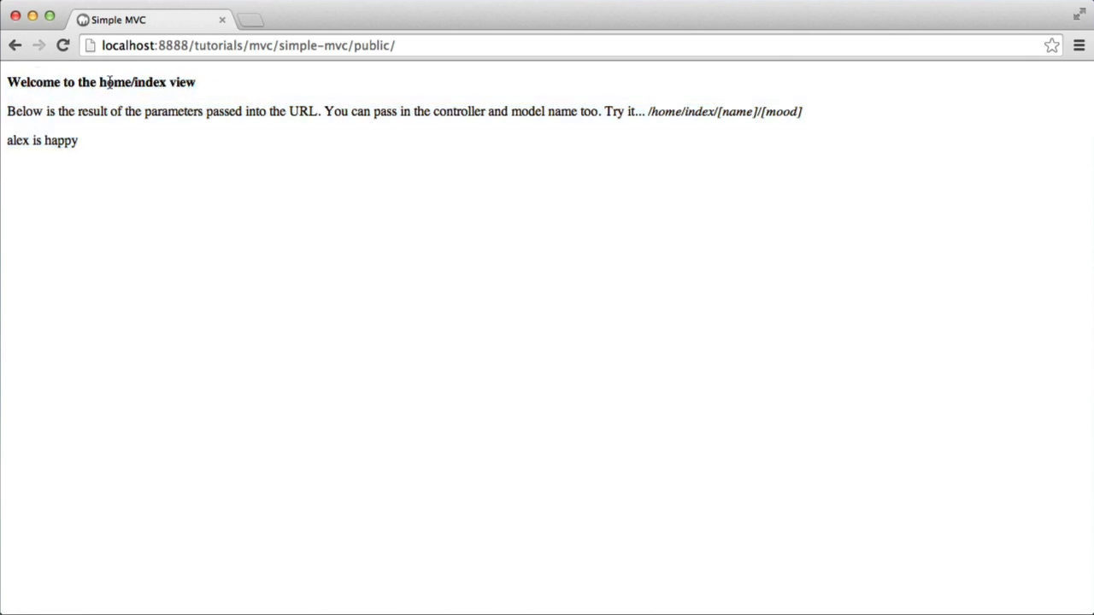
Try a home/index path in Chrome's address bar, then erase it and select 'home'.
double_click(148, 82)
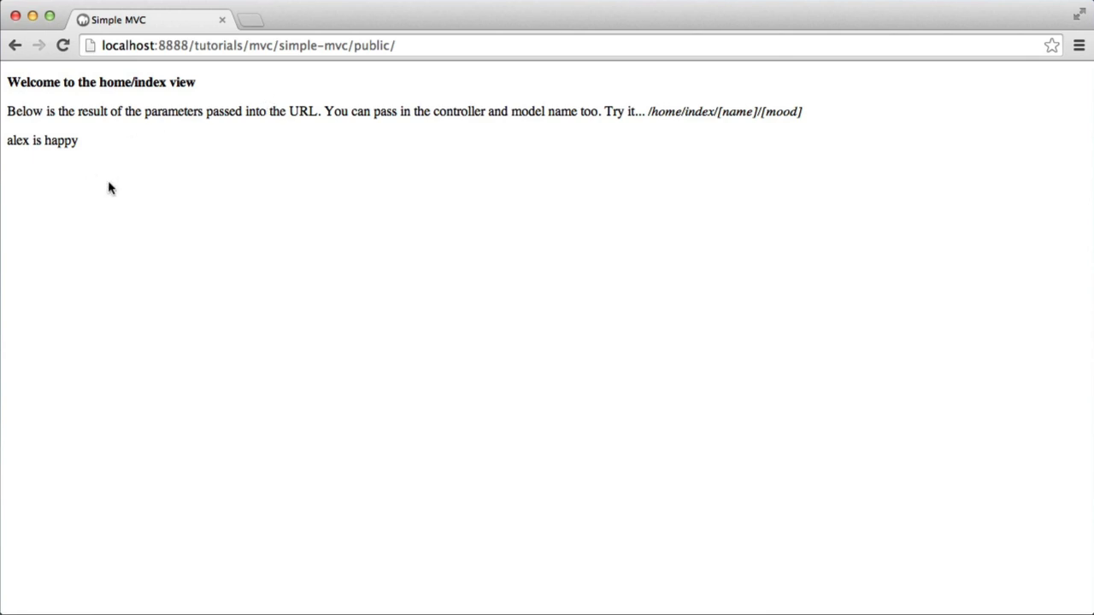
mouse_move(133, 186)
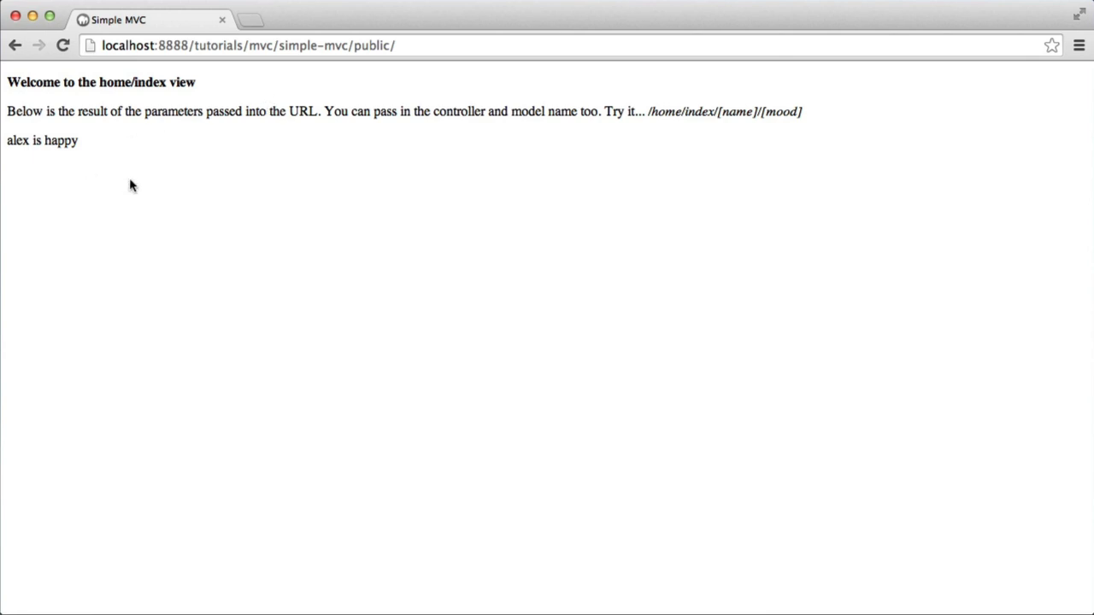
mouse_move(135, 179)
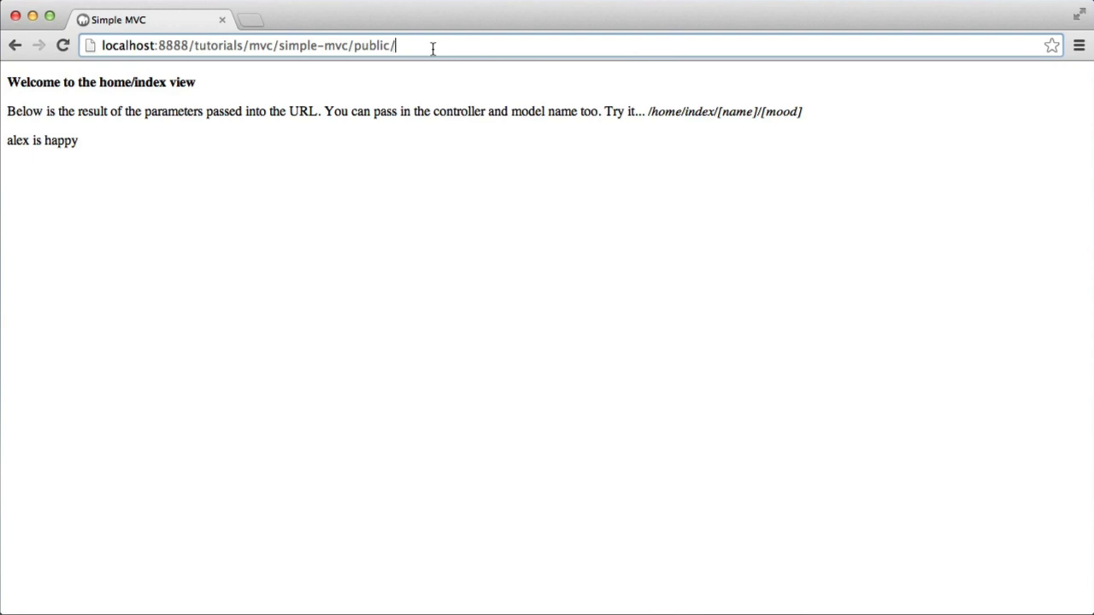
text(home/index)
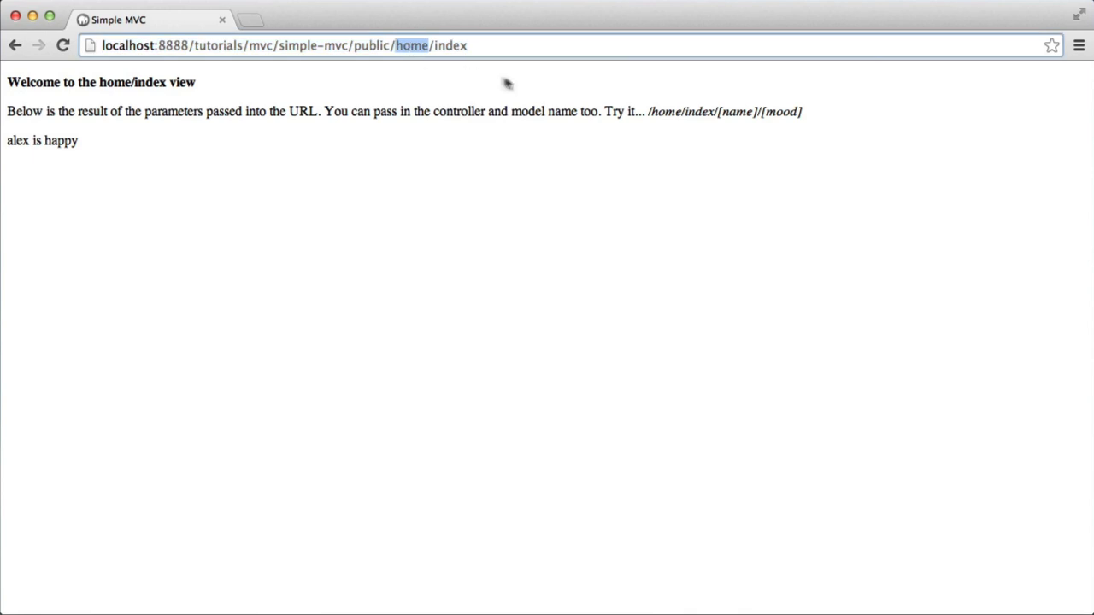
click(442, 45)
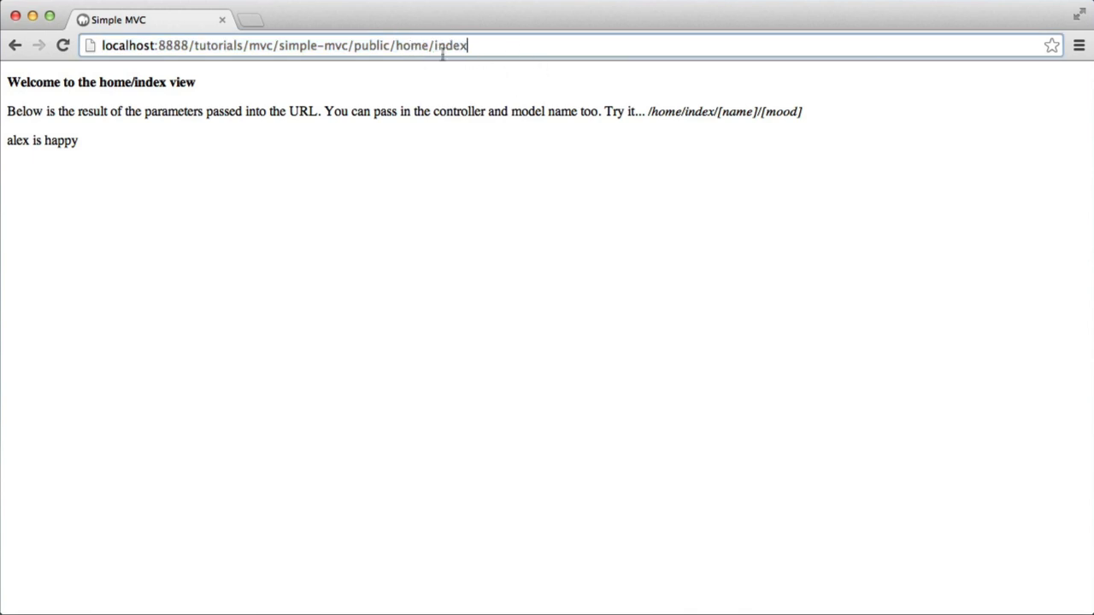
key(Backspace)
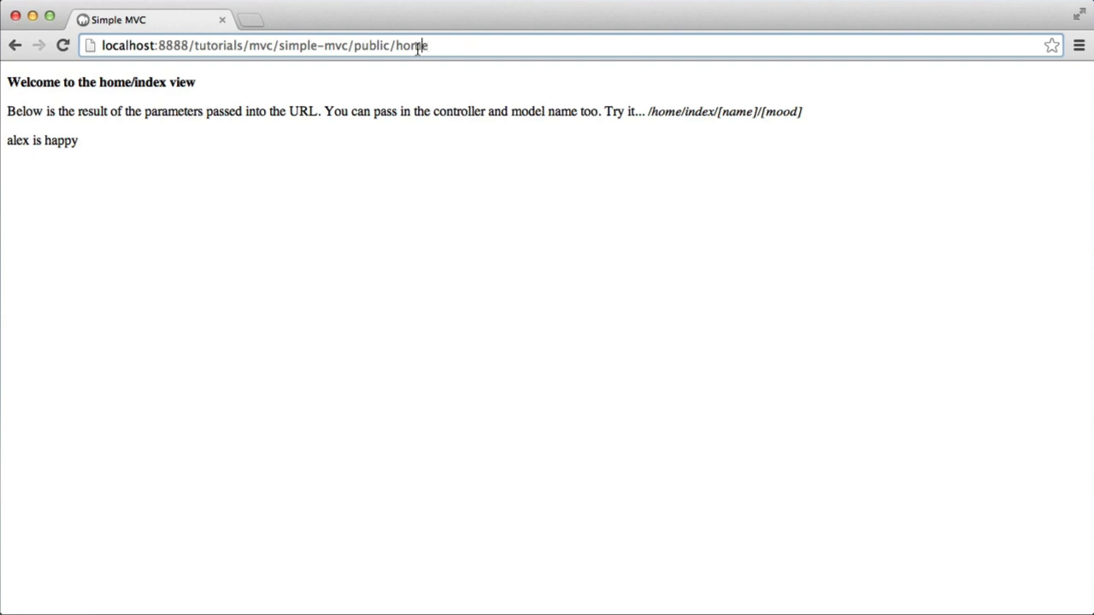
double_click(411, 45)
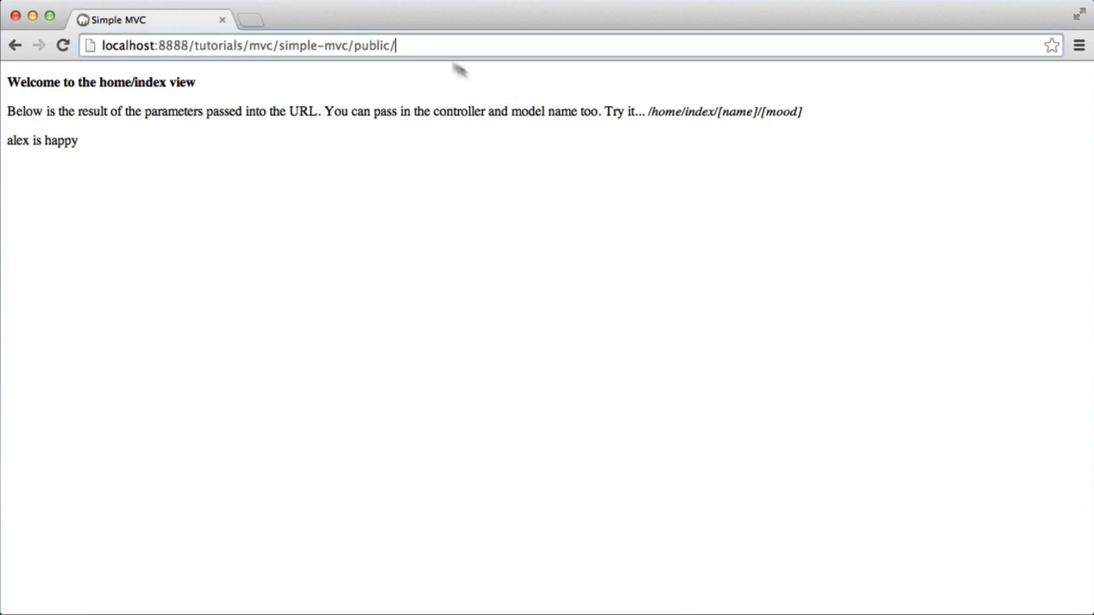
mouse_move(71, 111)
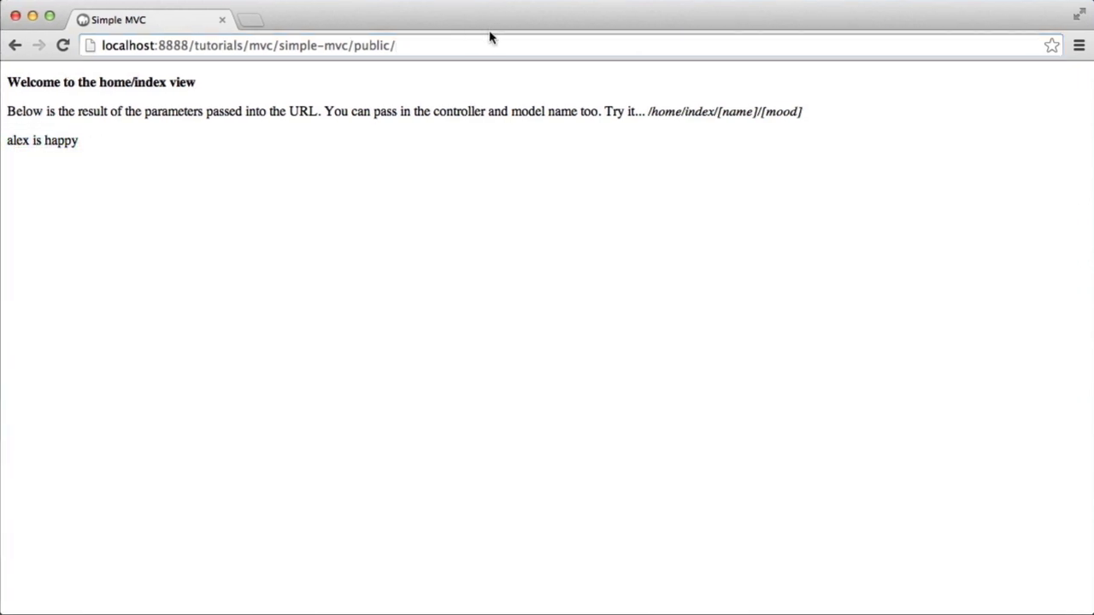
Load home/index/alex/bananas, then replace alex with billy in the address.
click(480, 45)
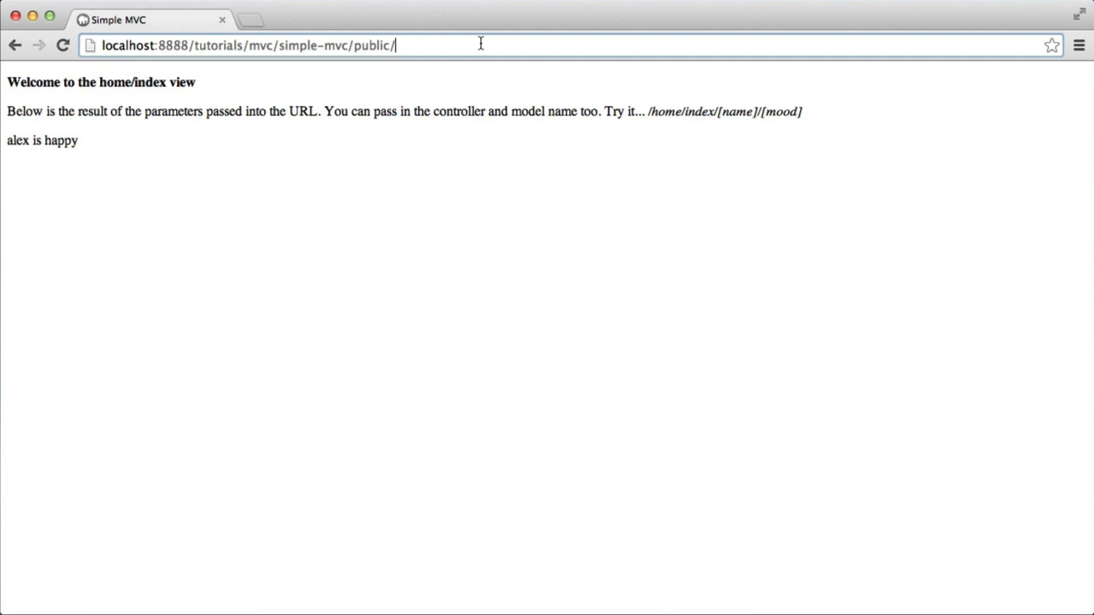
text(home/index/alex/bananas)
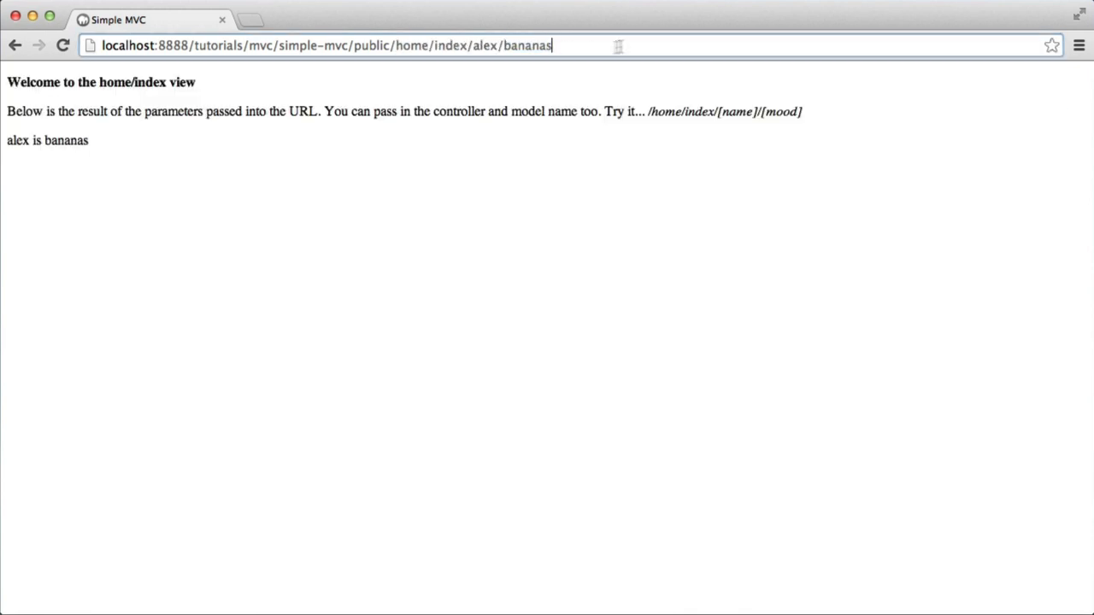
double_click(17, 140)
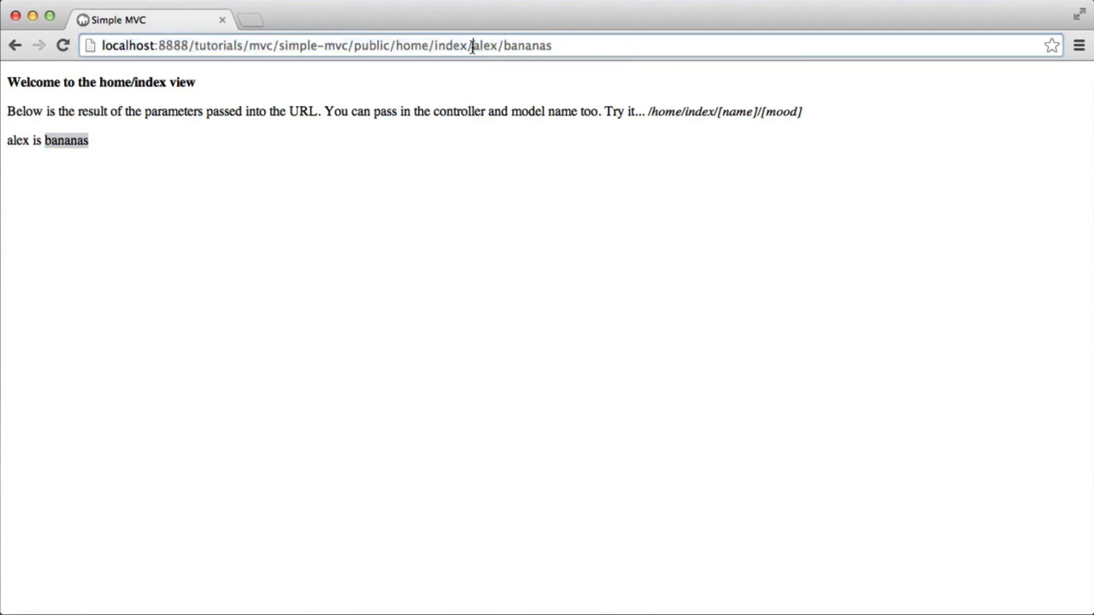
text(billy)
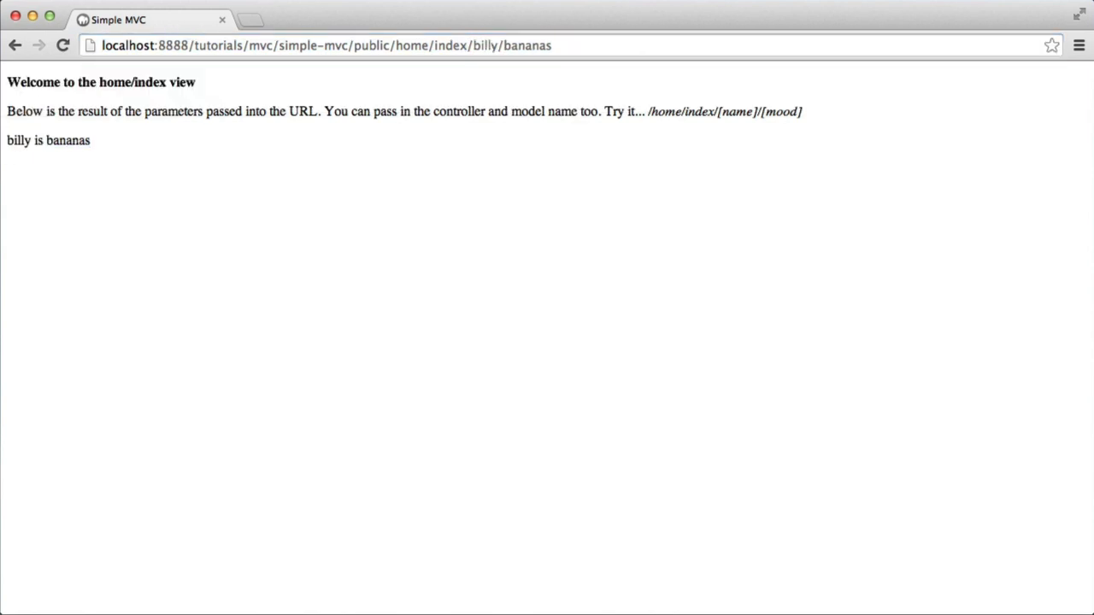
triple_click(48, 140)
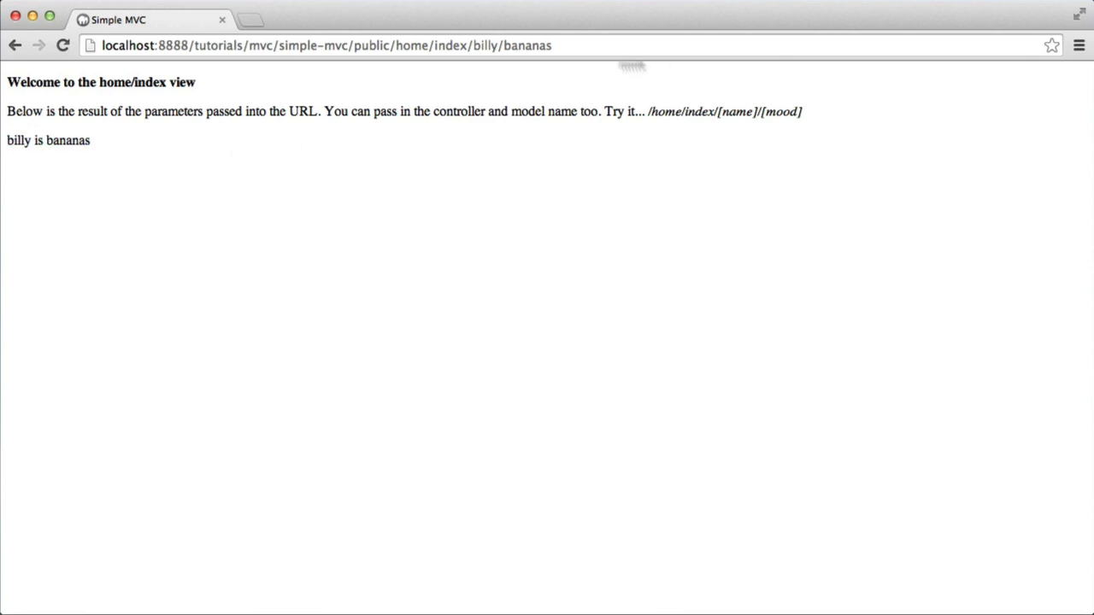
double_click(511, 45)
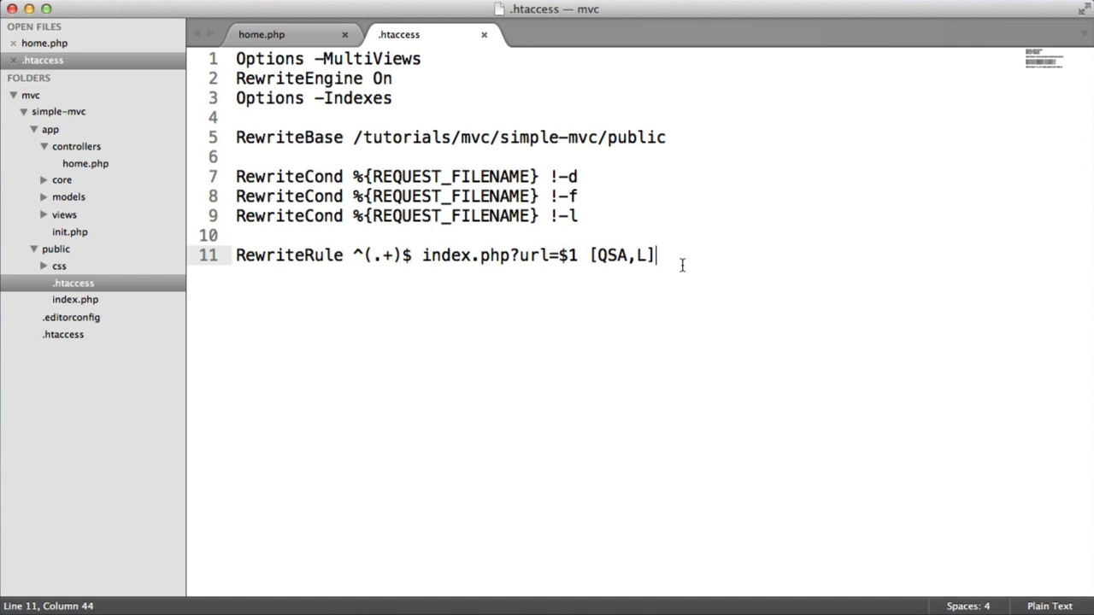
mouse_move(367, 162)
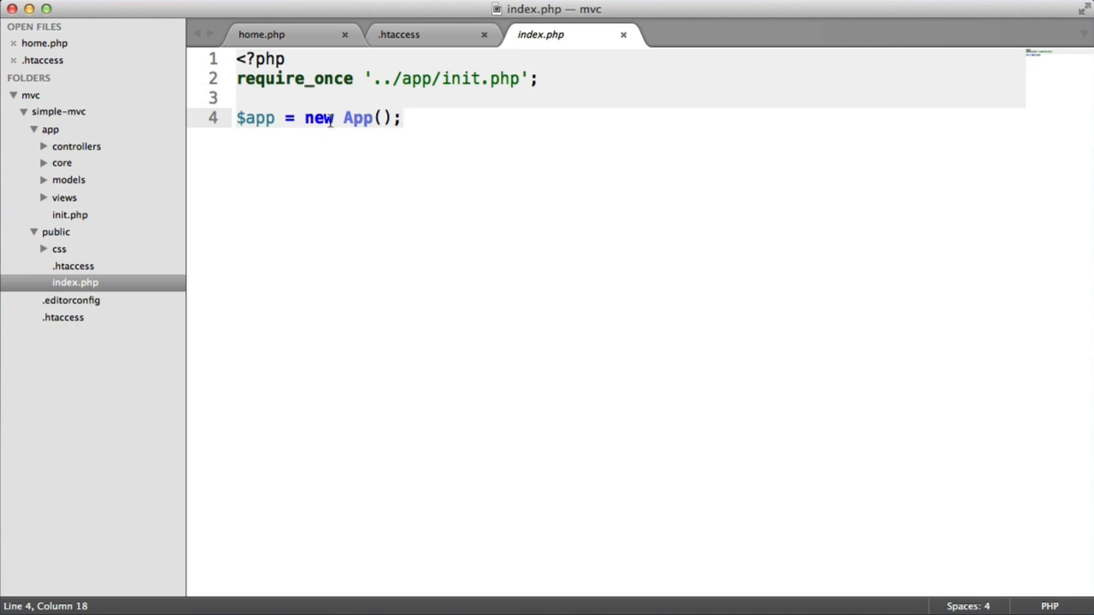
Open the Home controller, highlight its $this->view render call, then open the User model.
click(43, 146)
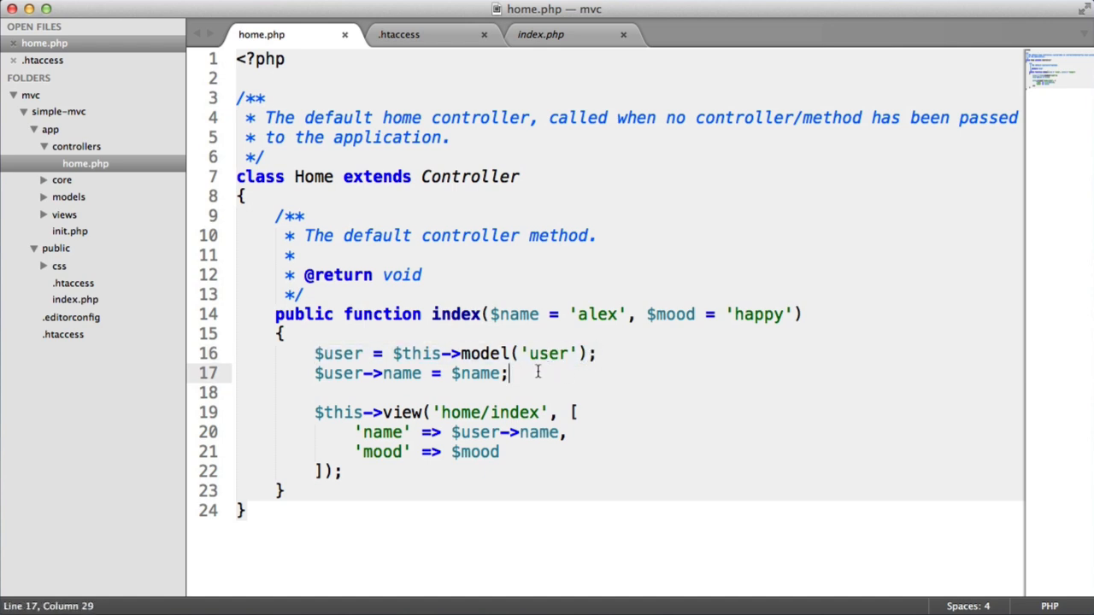
drag(313, 413, 345, 471)
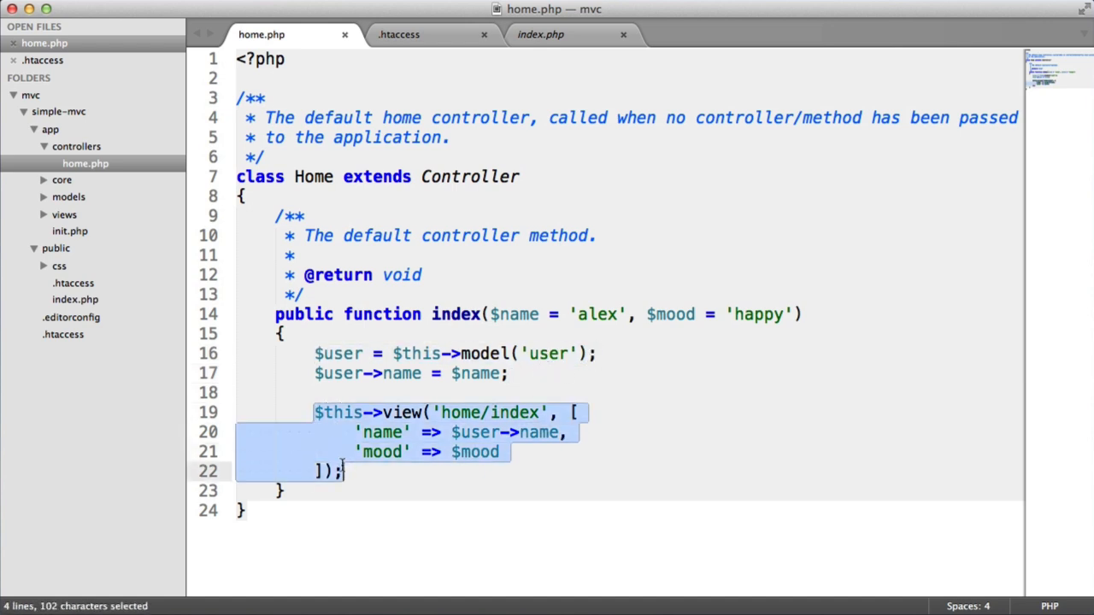
double_click(401, 412)
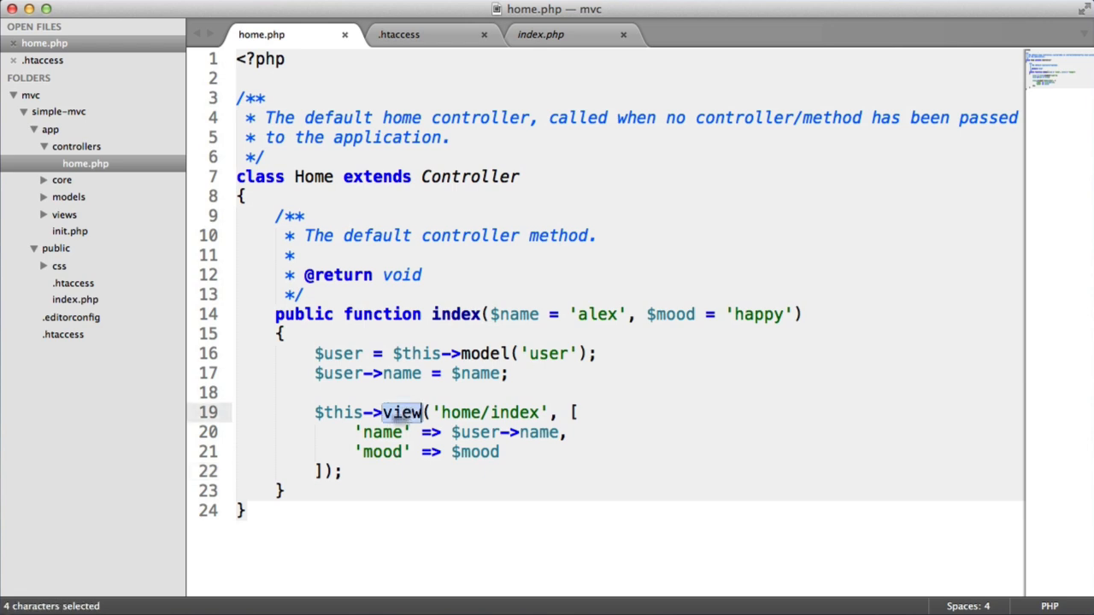
click(431, 412)
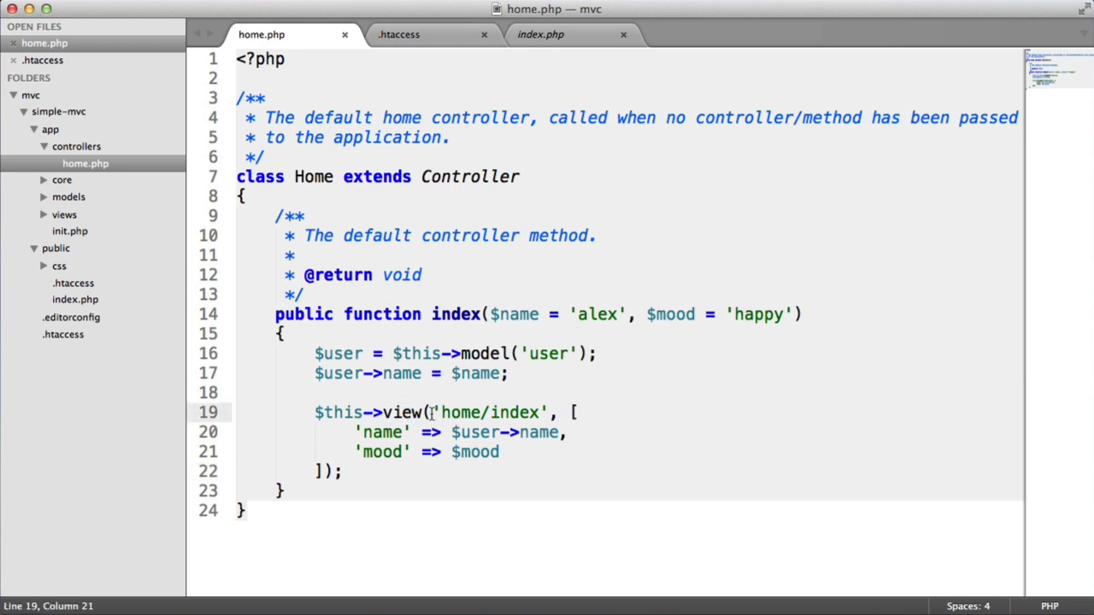
mouse_move(436, 410)
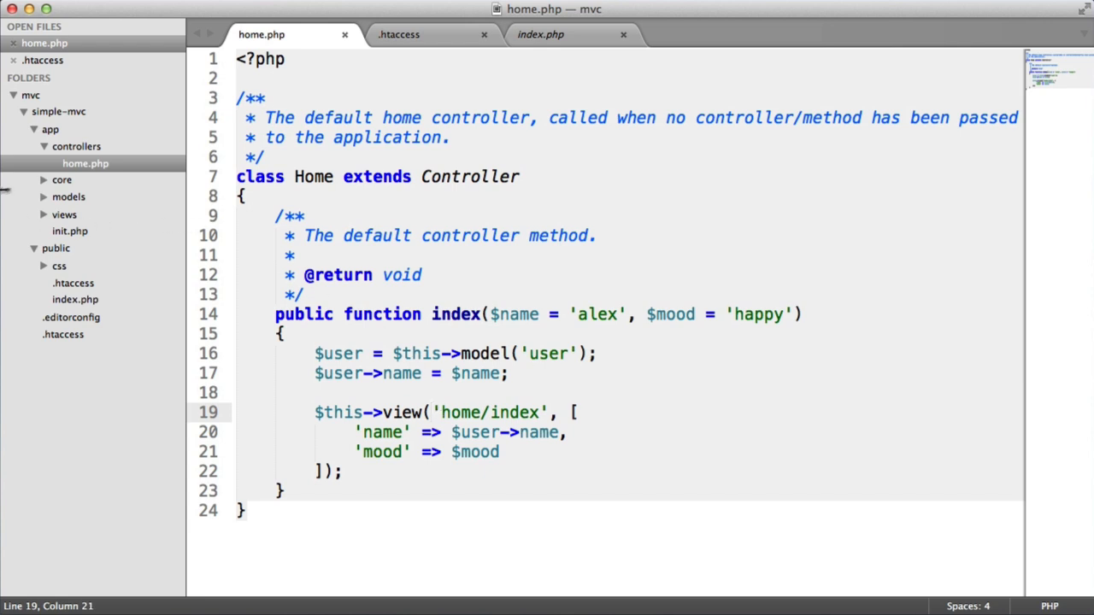
click(69, 196)
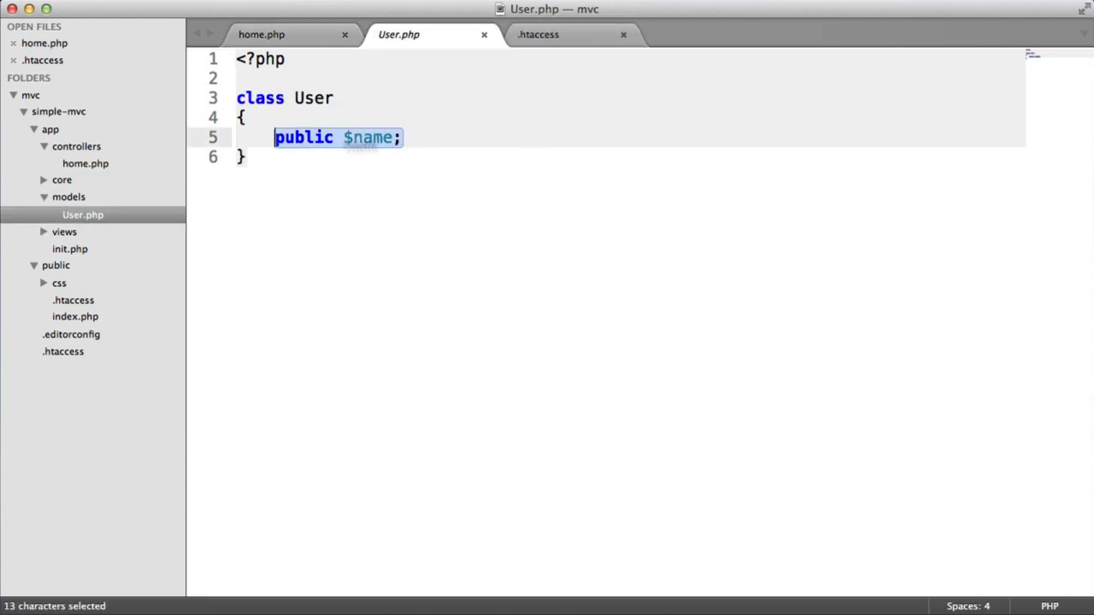
click(262, 34)
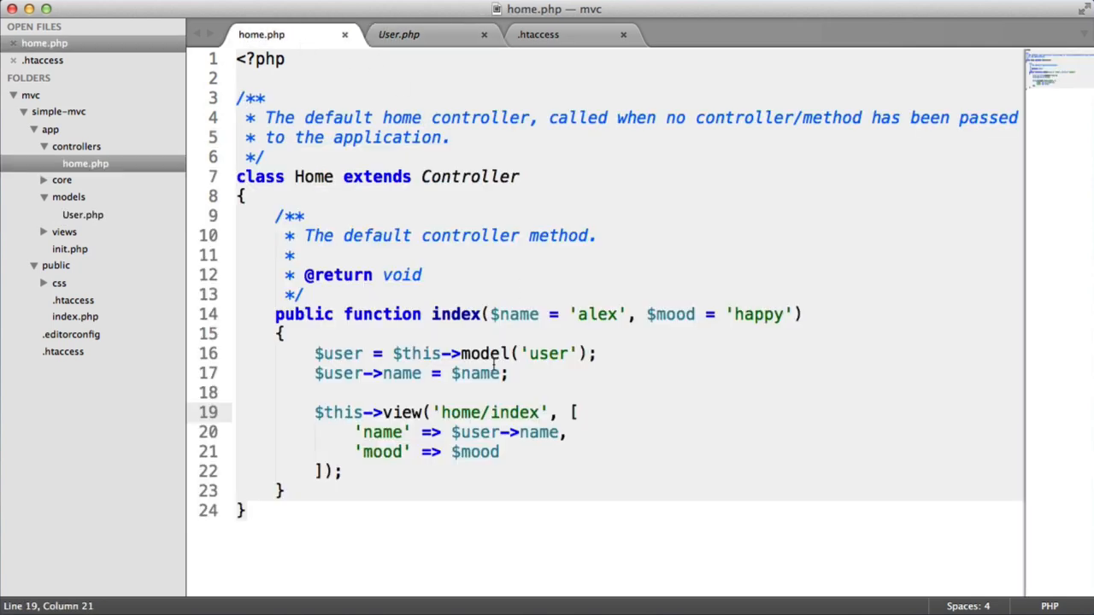
triple_click(410, 373)
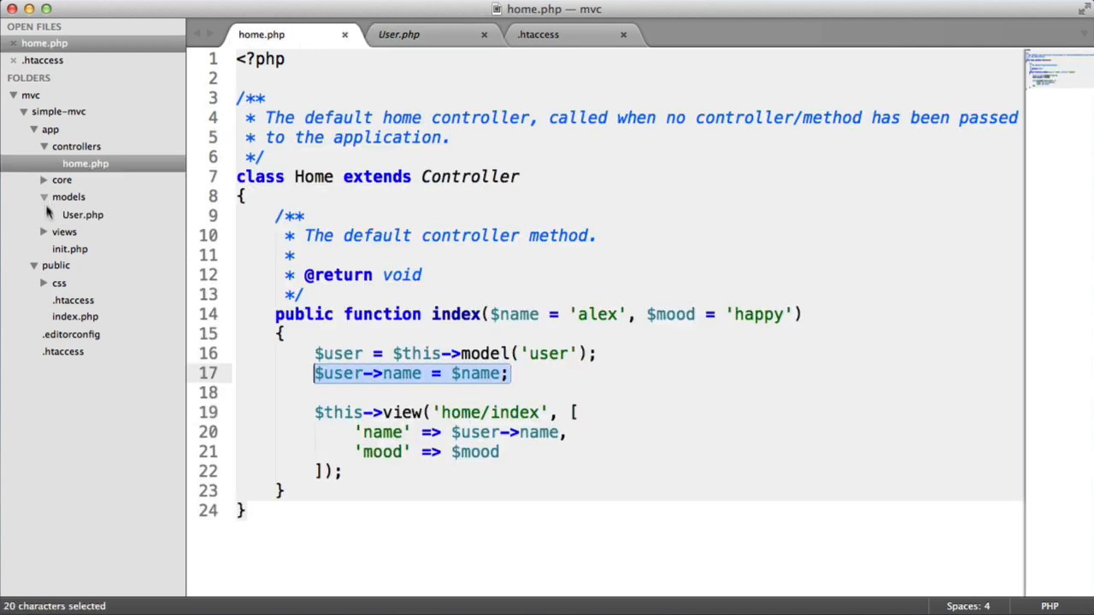
click(44, 232)
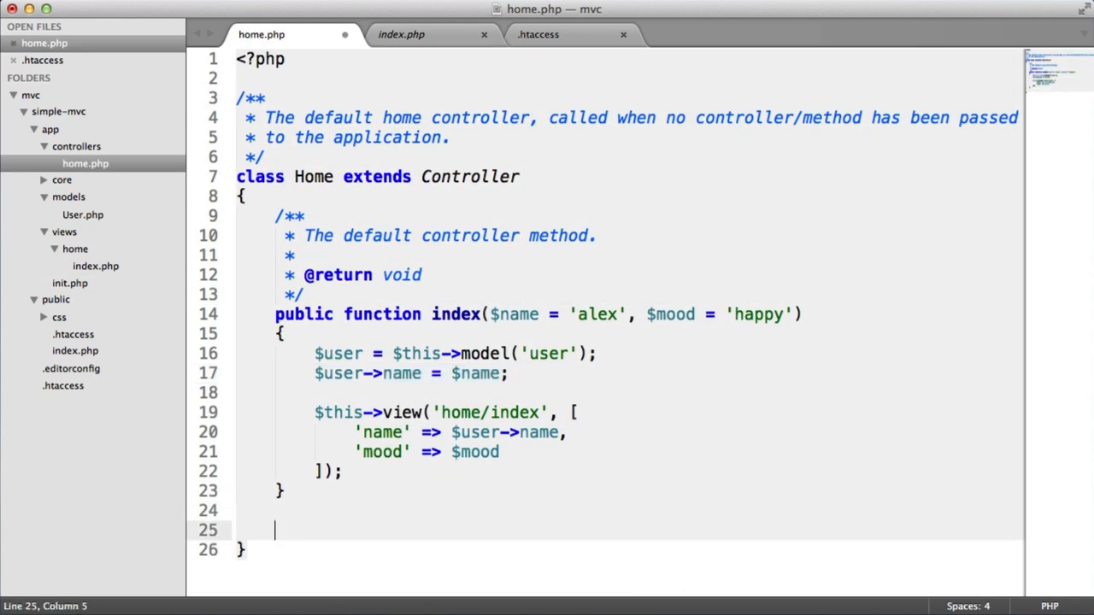
Write public function test() below index() in home.php, echoing 'Test'.
text(public)
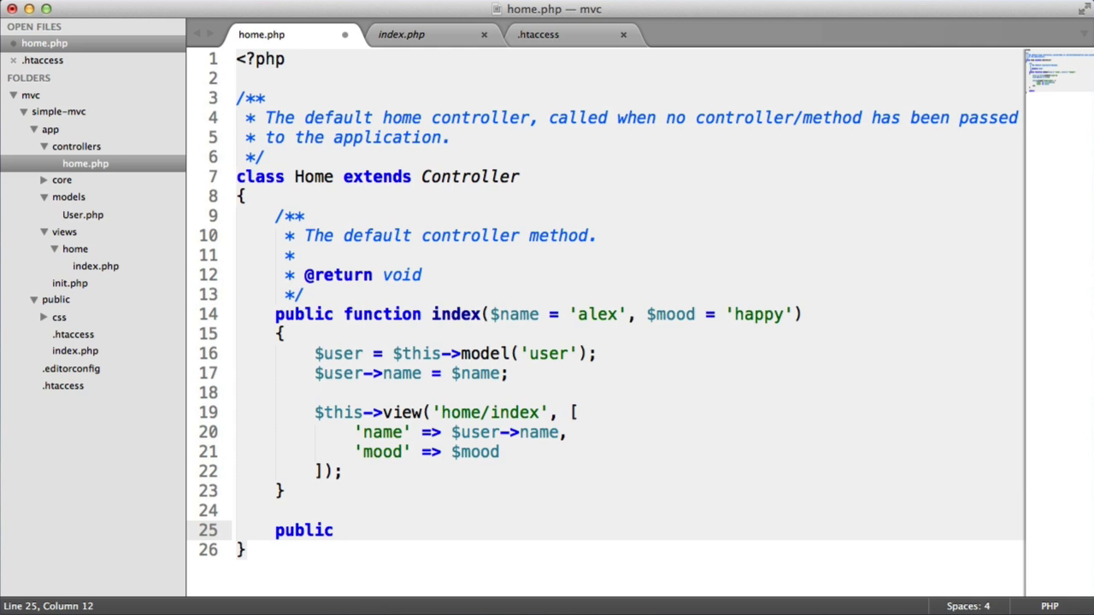
text(function ()
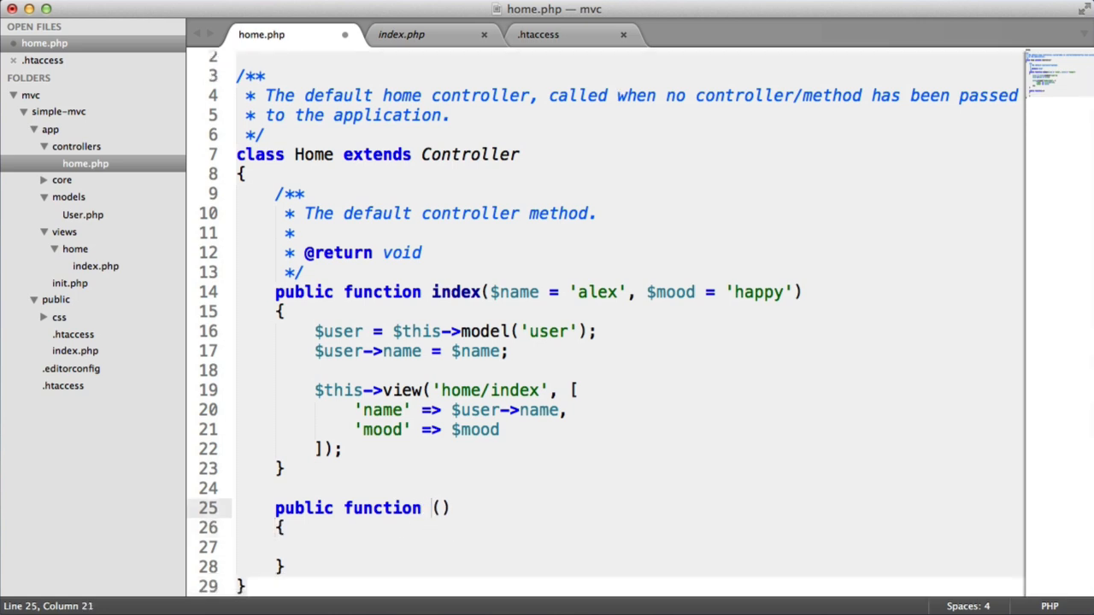
text(test)
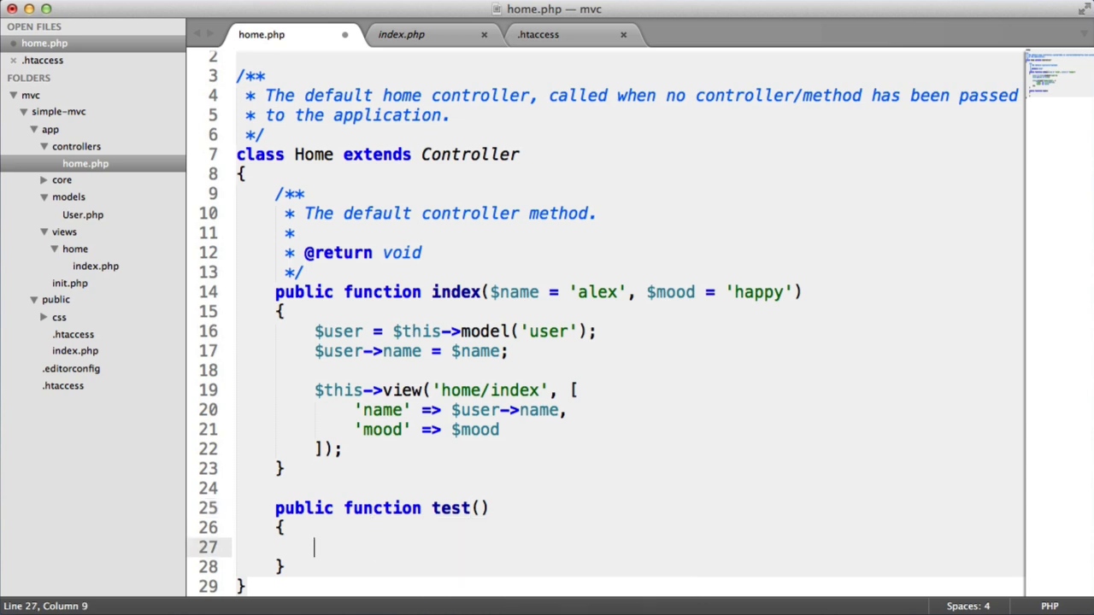
text(echo '';)
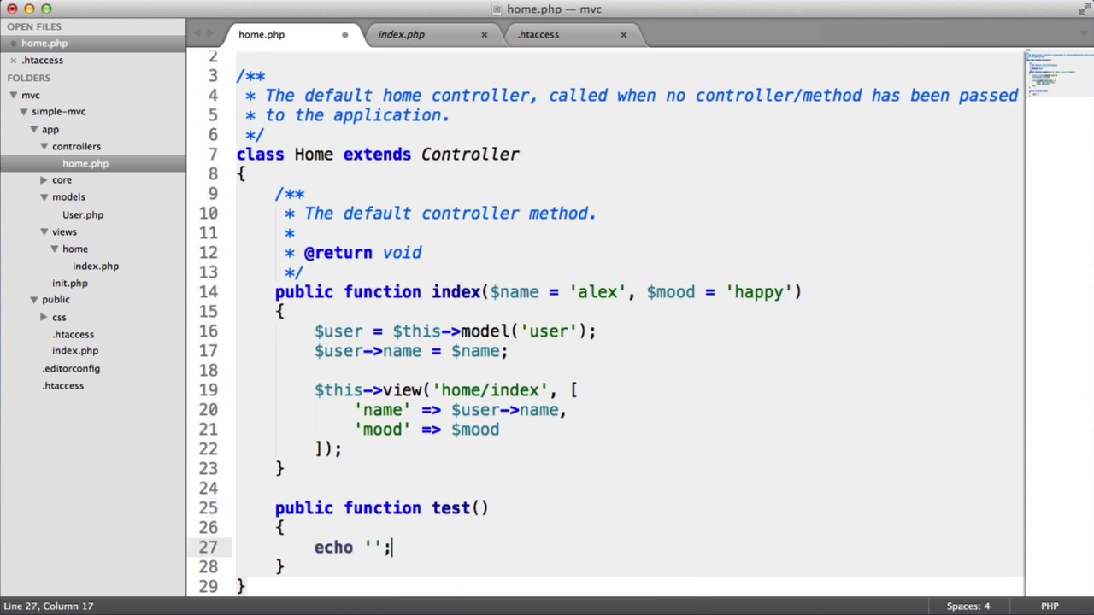
text(Test)
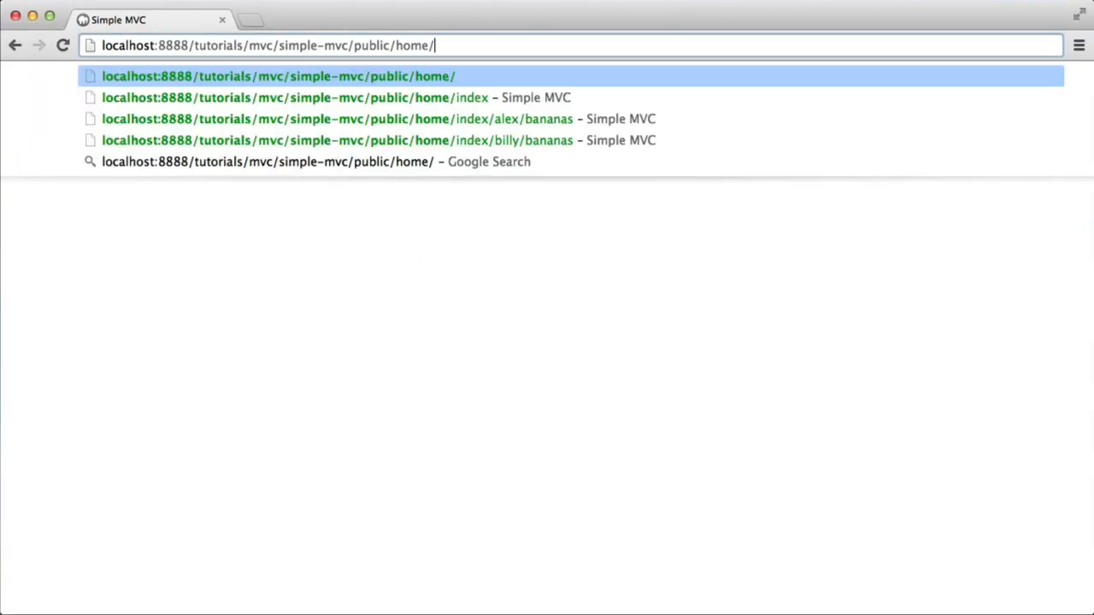
Append test to the public/home/ address in Chrome to call the test method.
text(test)
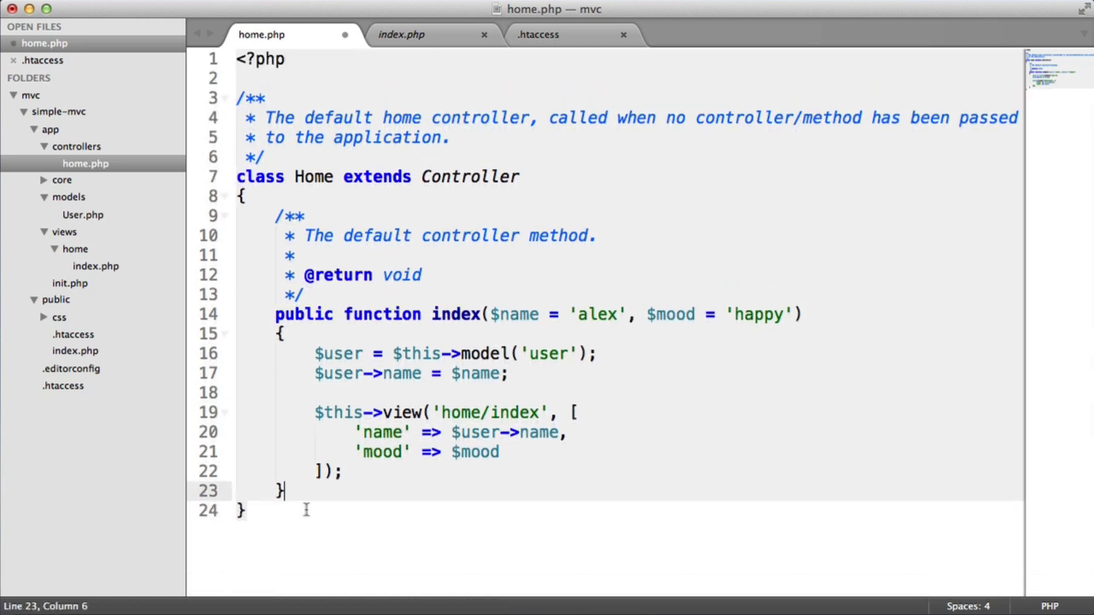
Delete the test() method from home.php and save the file with Cmd+S.
key(cmd+s)
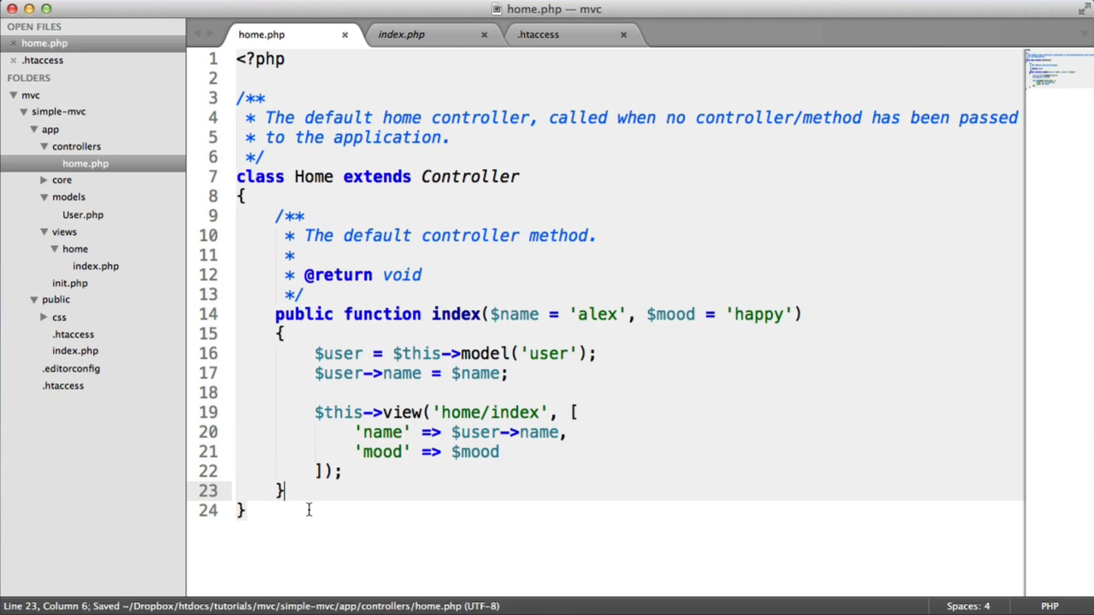